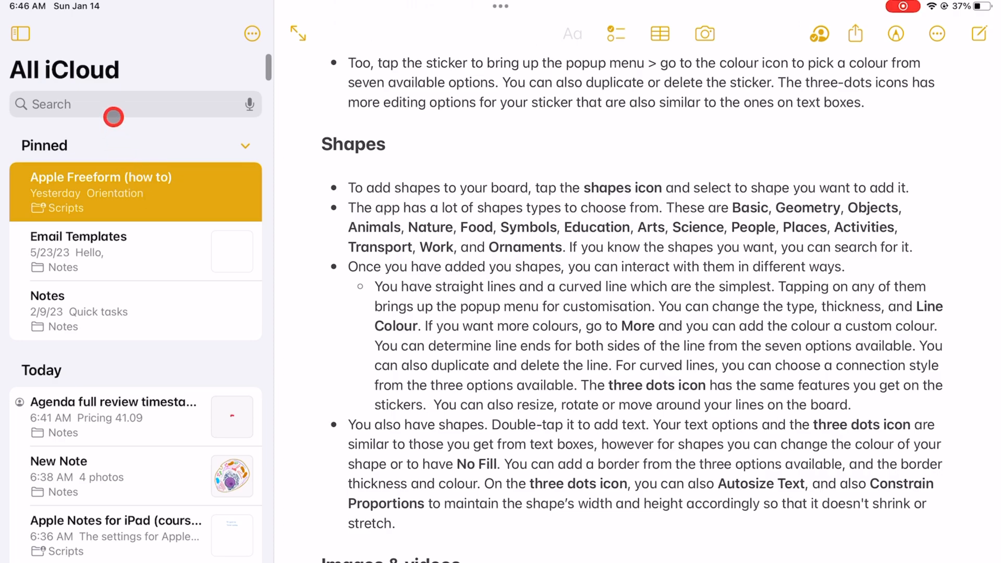
Step: Search all accounts for 'General', listing 2 top hits and 13 notes
text(Ge)
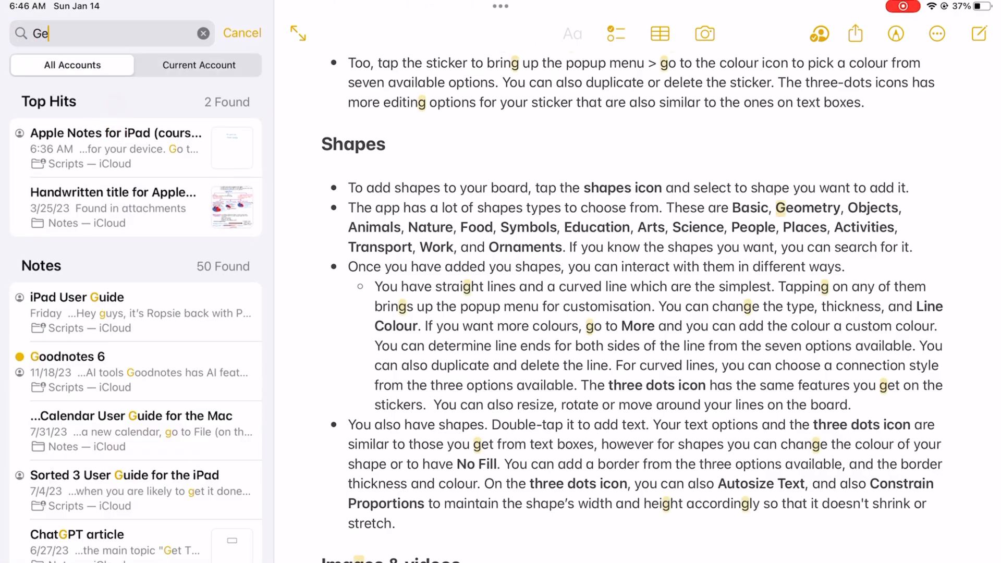
text(neral)
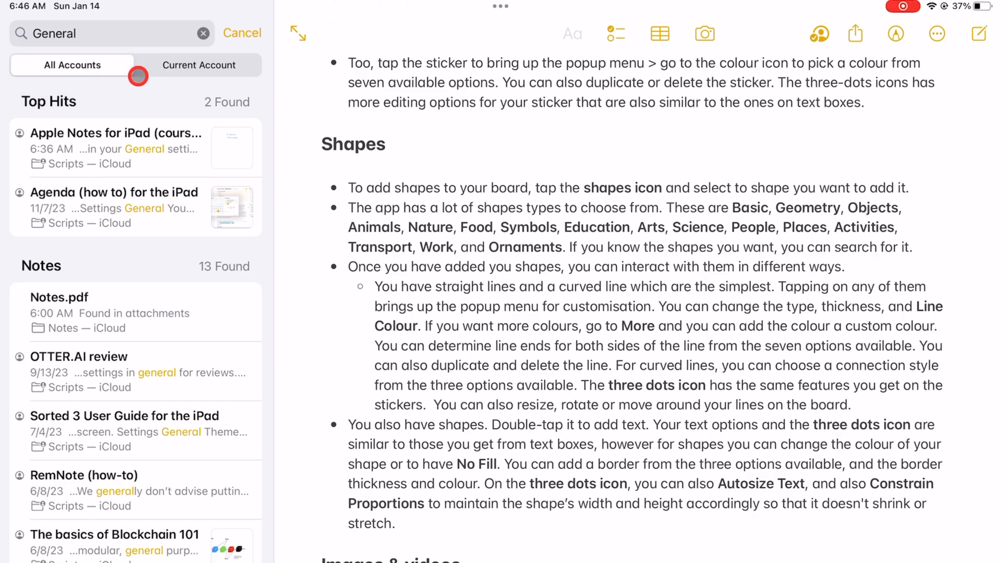
click(198, 65)
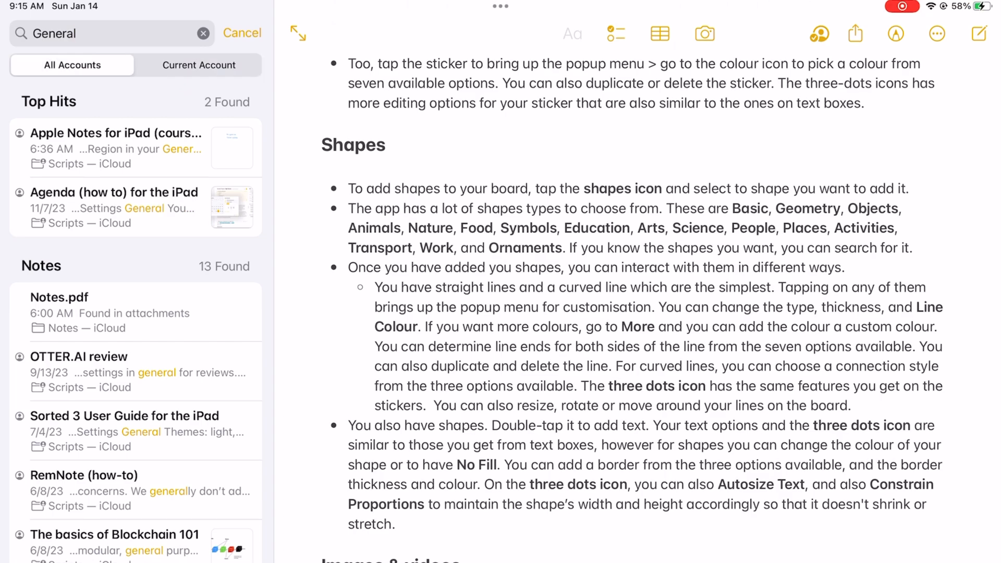
Step: Restart the 'General' search and scope it to the current account
click(242, 33)
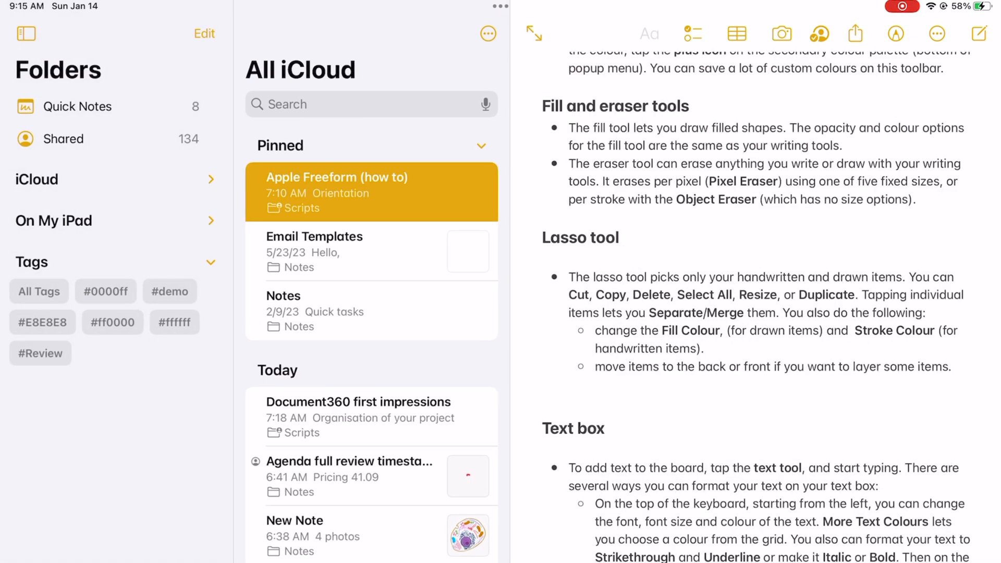
click(117, 180)
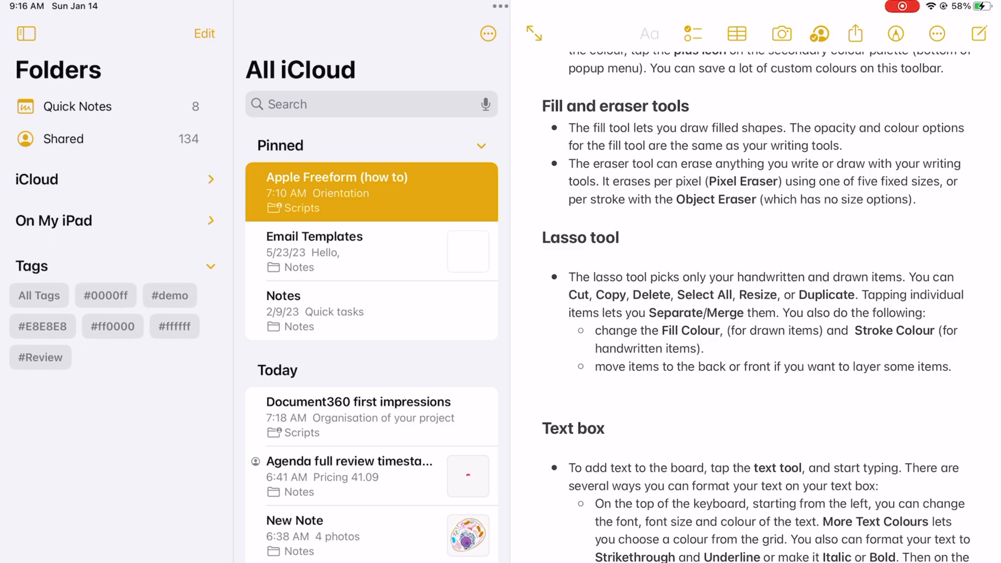
click(26, 34)
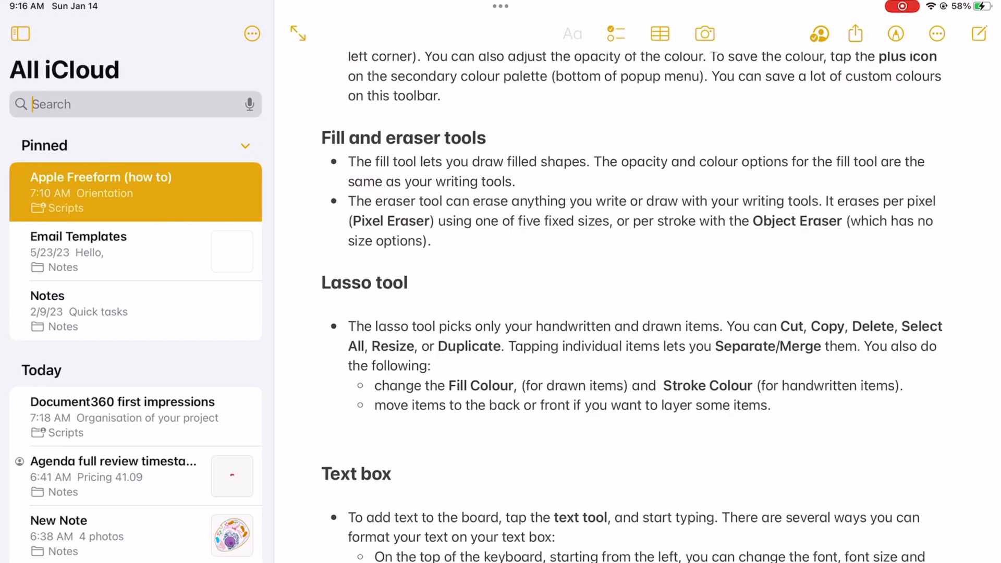
text(General)
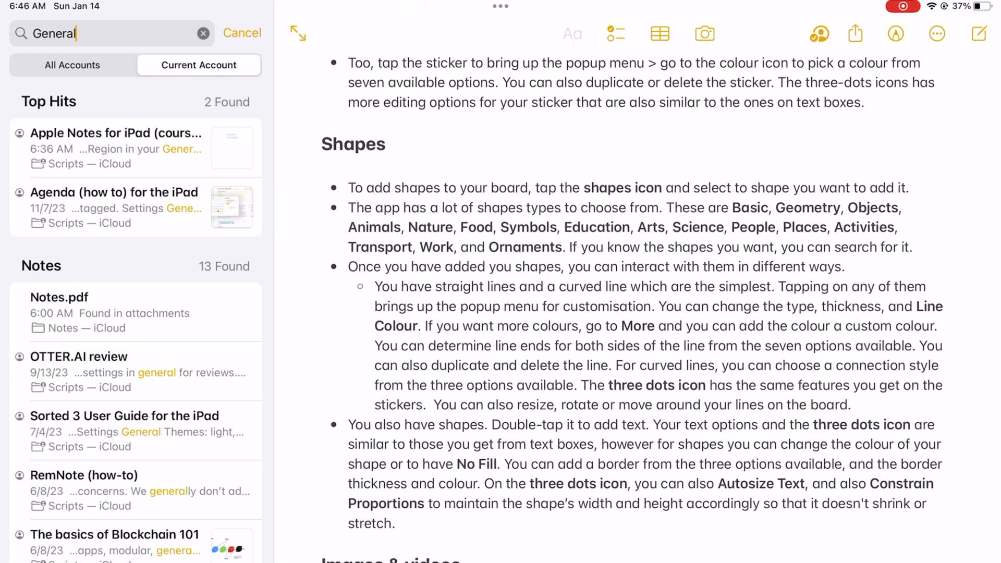
Step: Widen the 'General' search to all accounts and scroll through to the 4 attachment matches
click(72, 64)
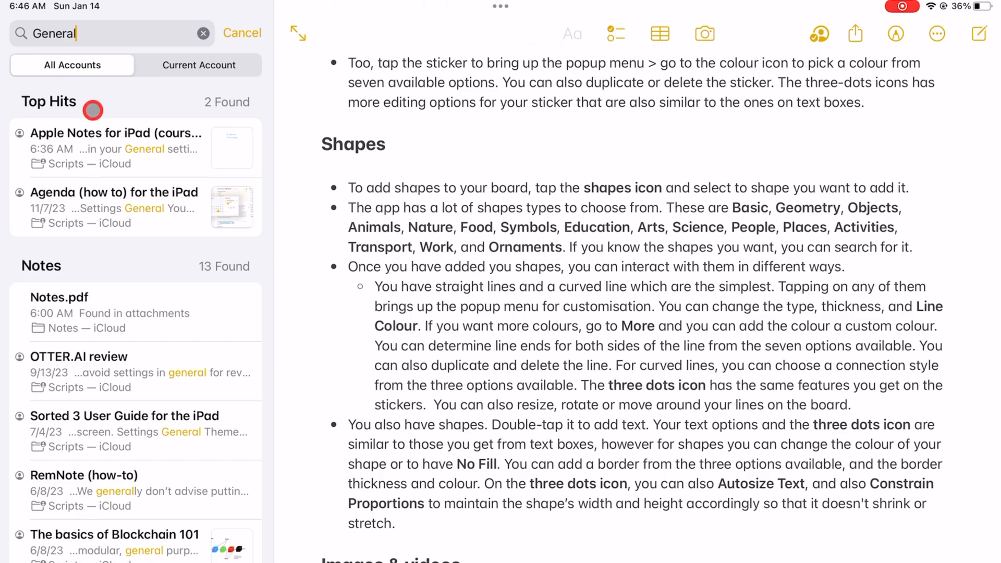
mouse_move(60, 120)
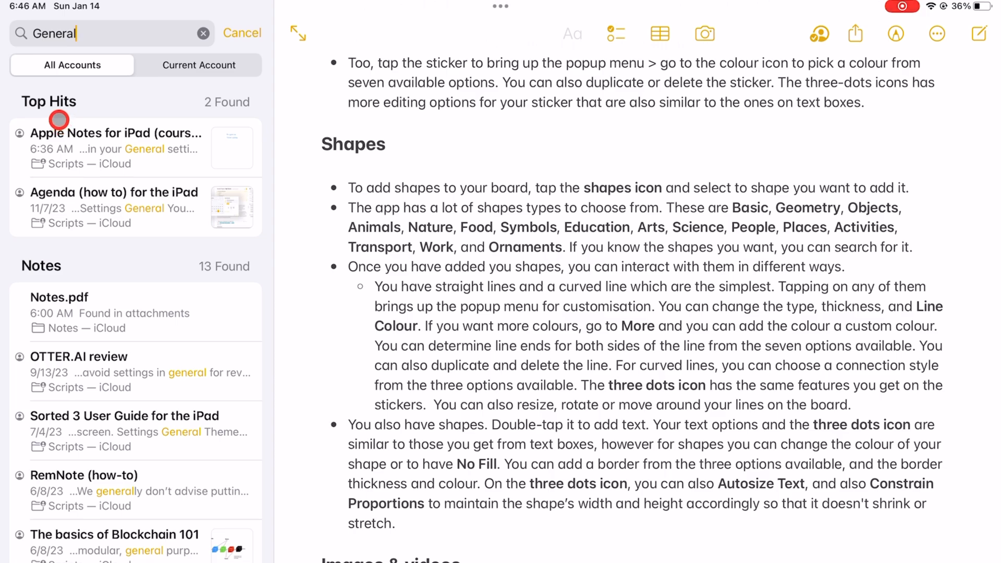
mouse_move(51, 285)
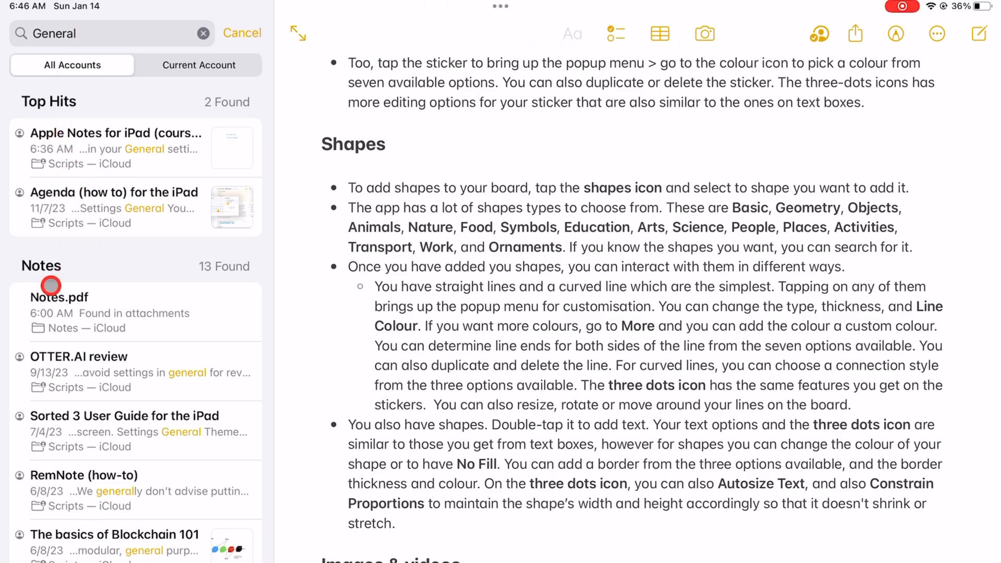
scroll(down, 3)
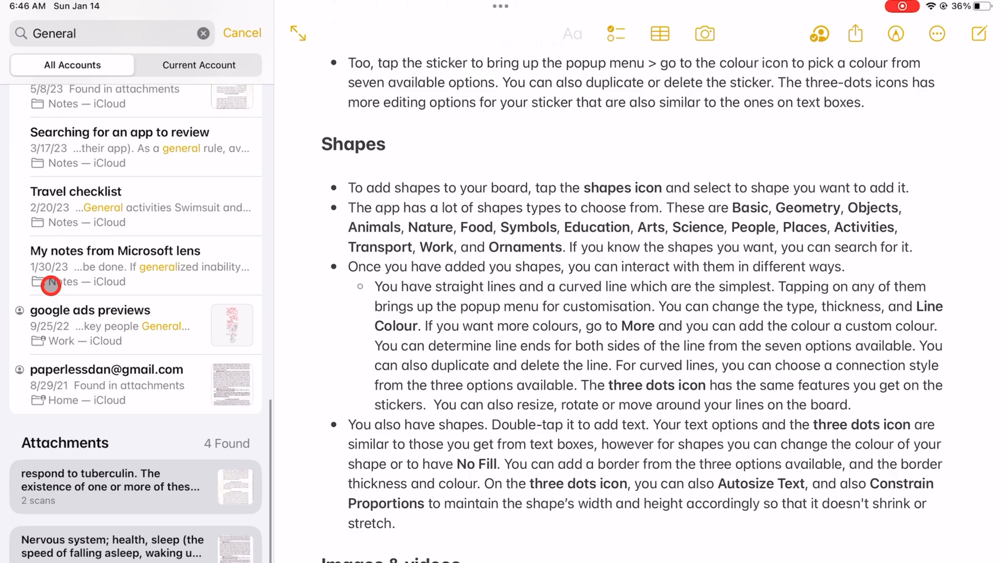
scroll(down, 3)
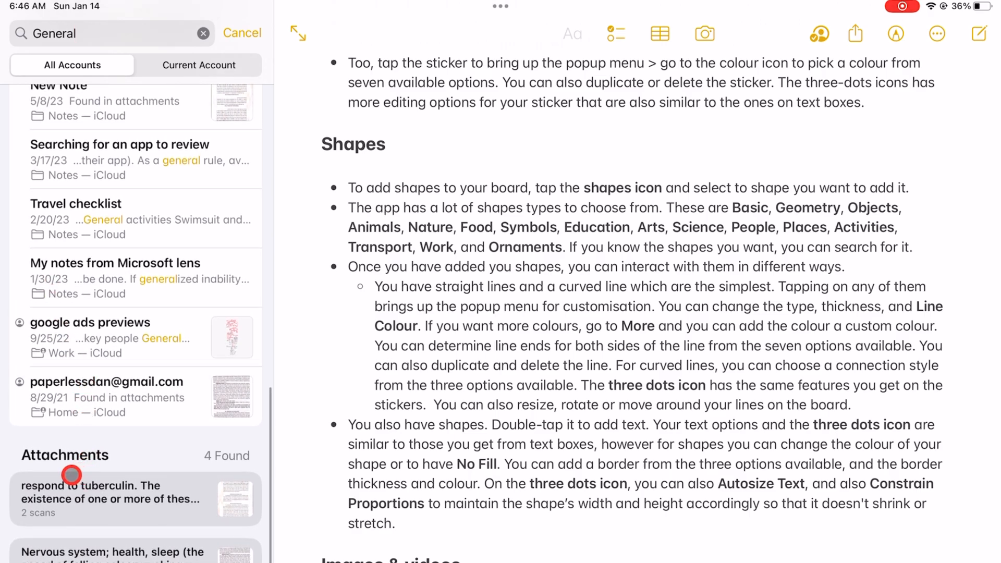
scroll(up, 3)
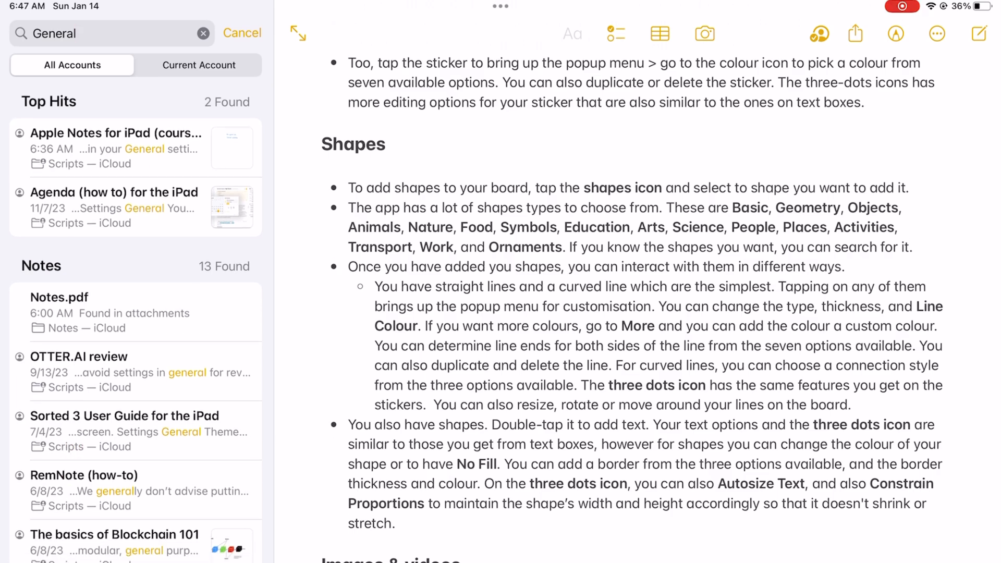
Step: View the top hit 'Apple Notes for iPad (course)' and scroll its highlighted General matches
click(134, 149)
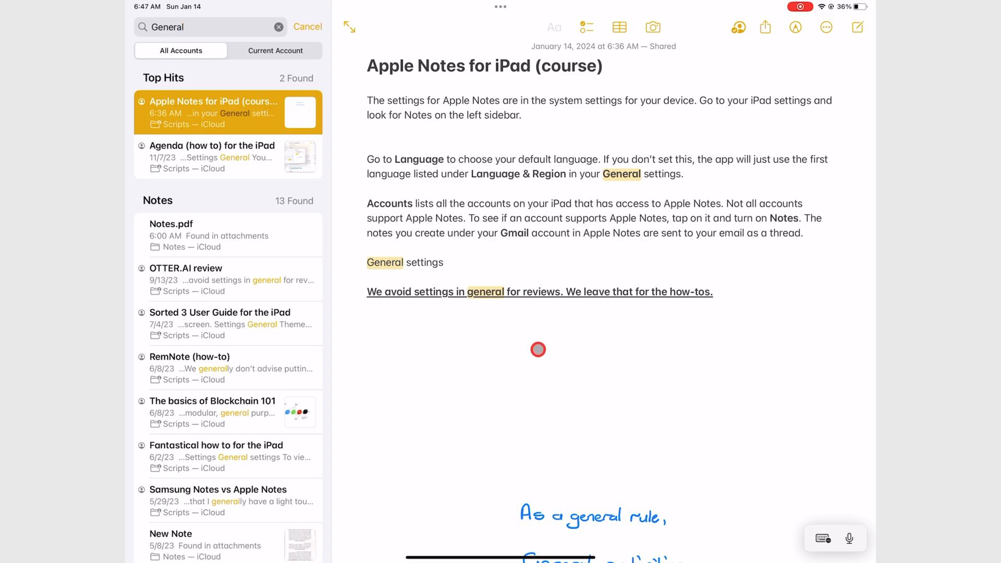
scroll(down, 3)
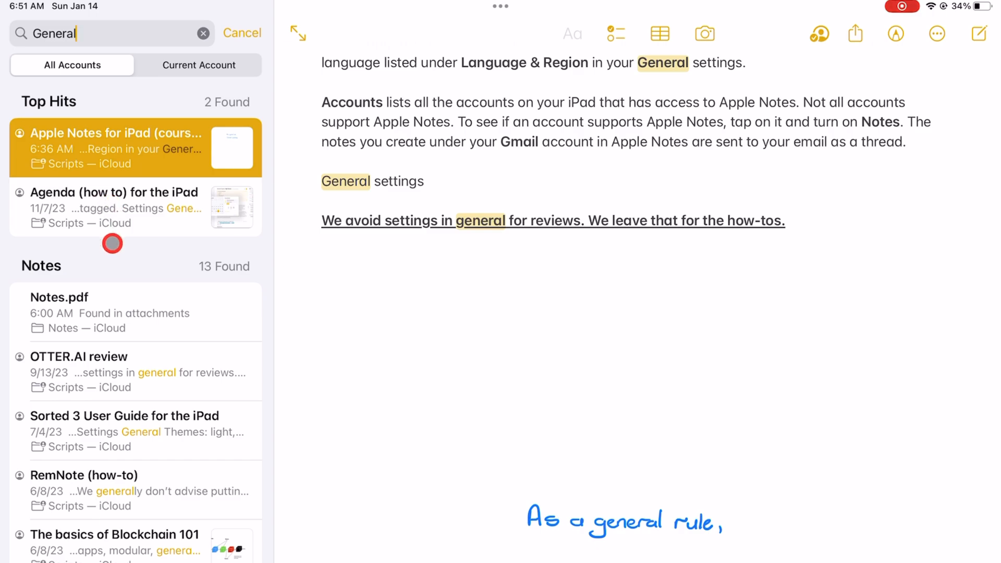
Step: View the Notes.pdf and New Note attachment matches from the 'General' results
click(115, 312)
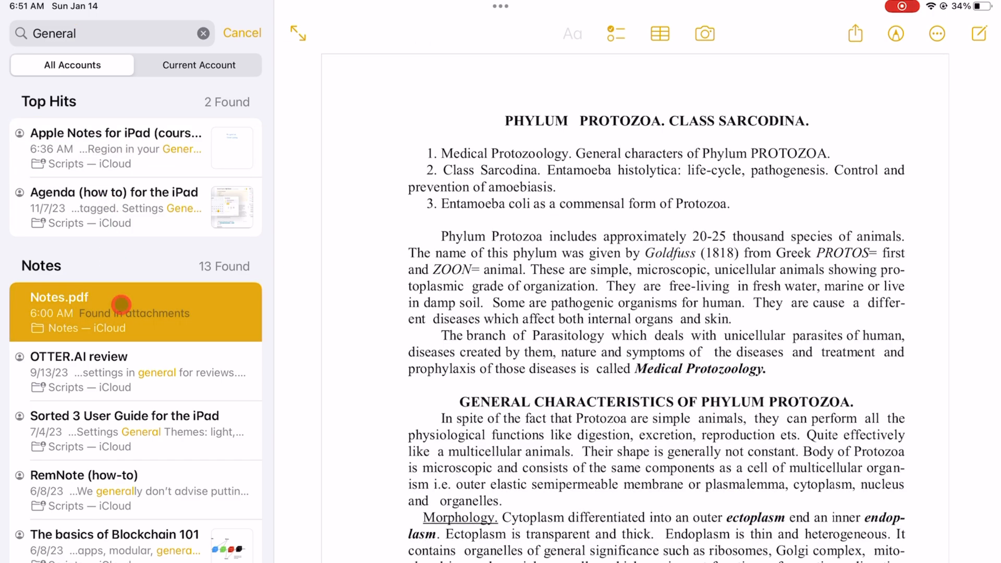
scroll(down, 3)
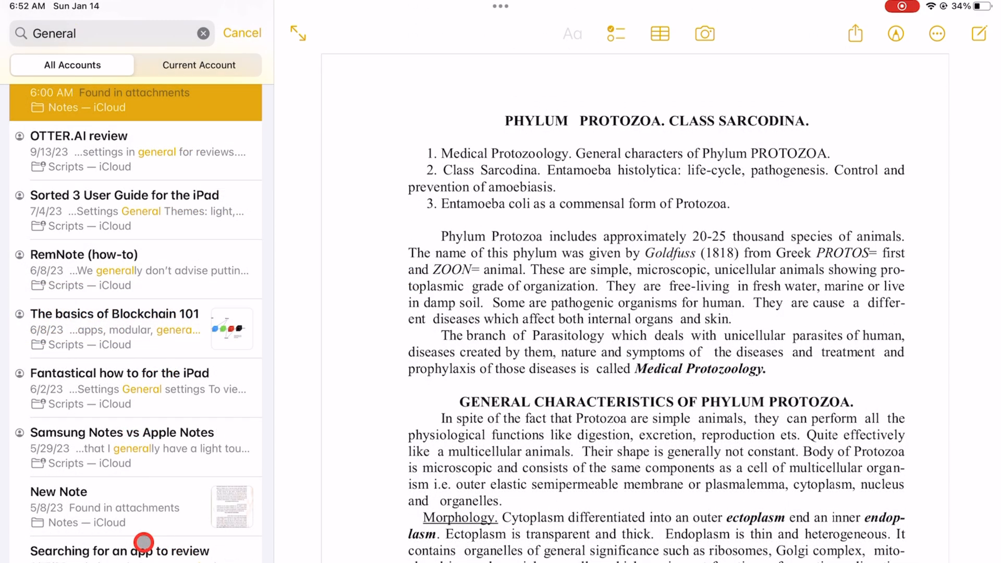
click(105, 508)
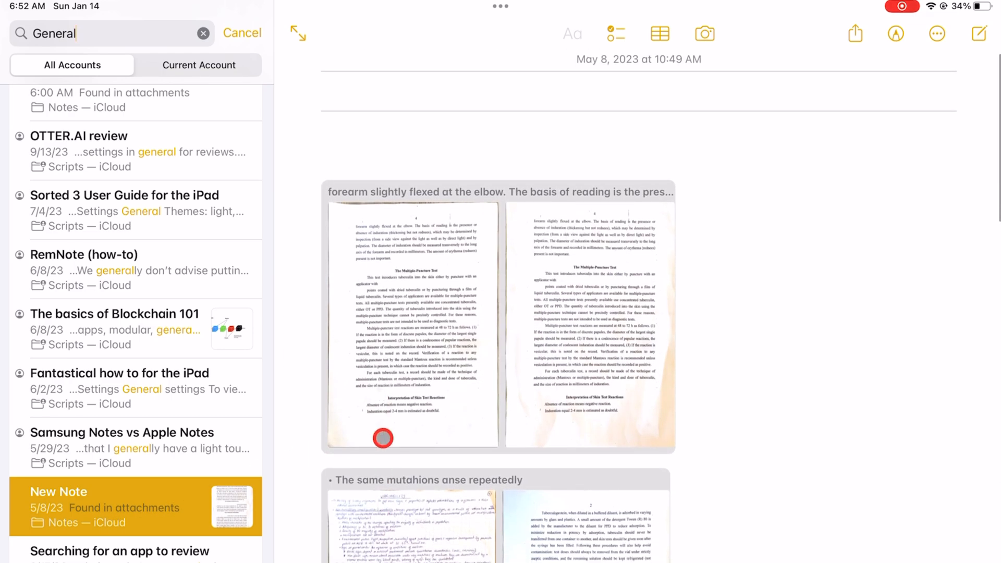
Step: Search 'Right side' and view the New Note with the heart drawing
text(Right side)
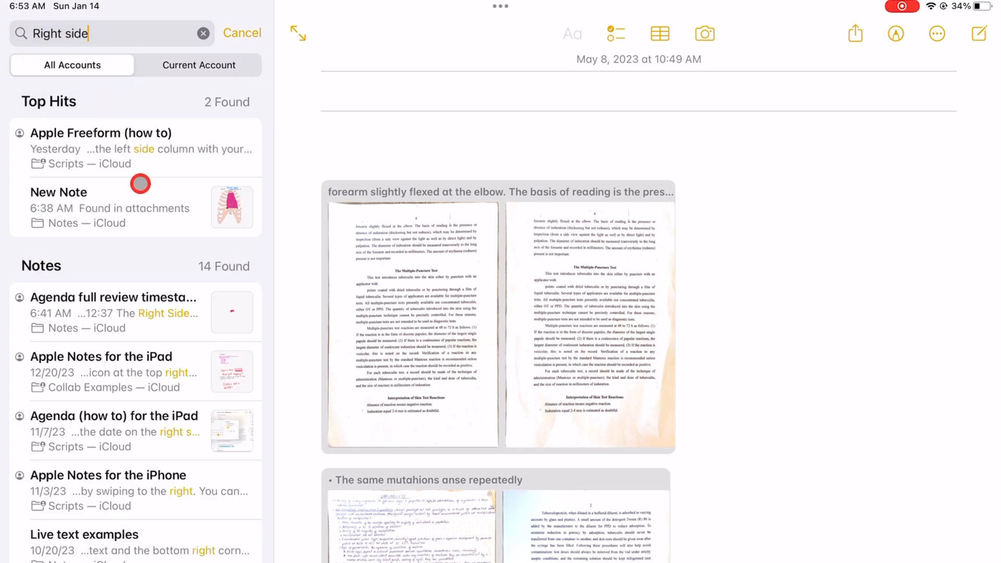
click(134, 207)
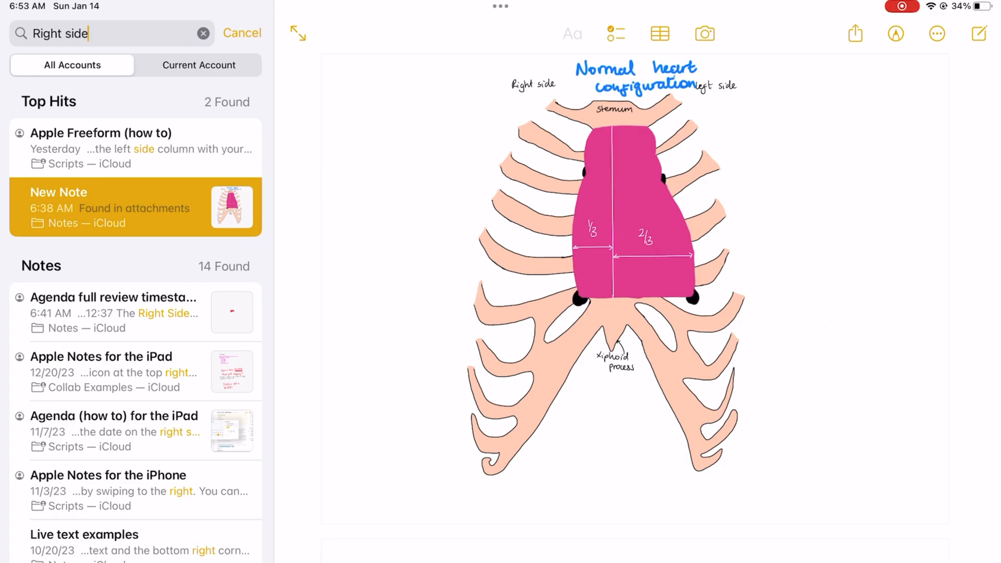
scroll(down, 3)
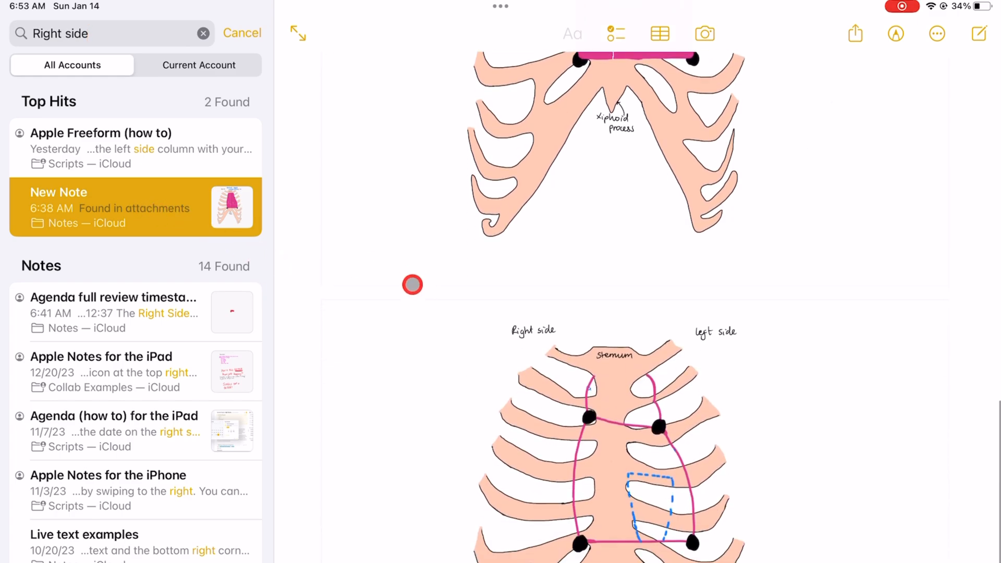
scroll(up, 3)
text(General)
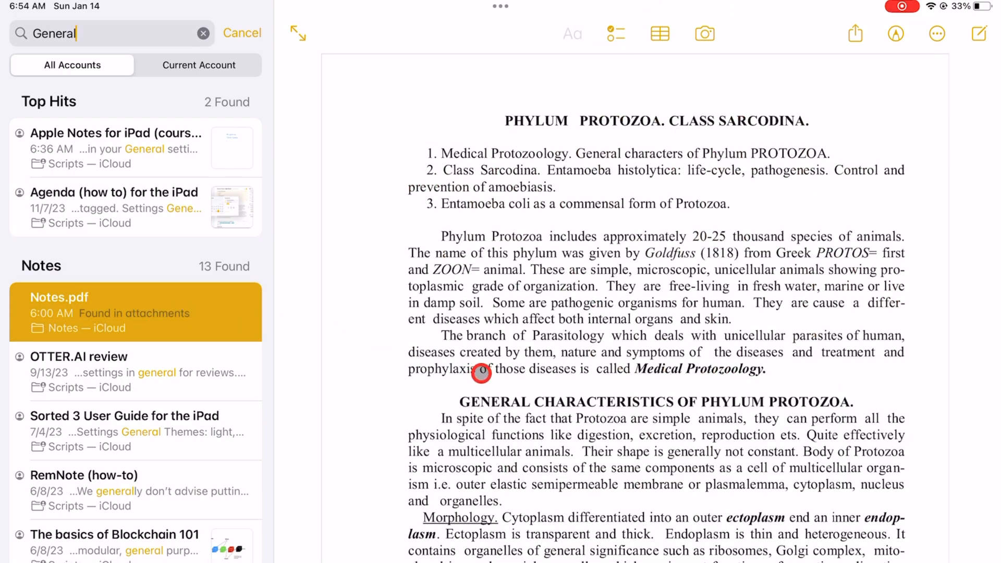
mouse_move(517, 278)
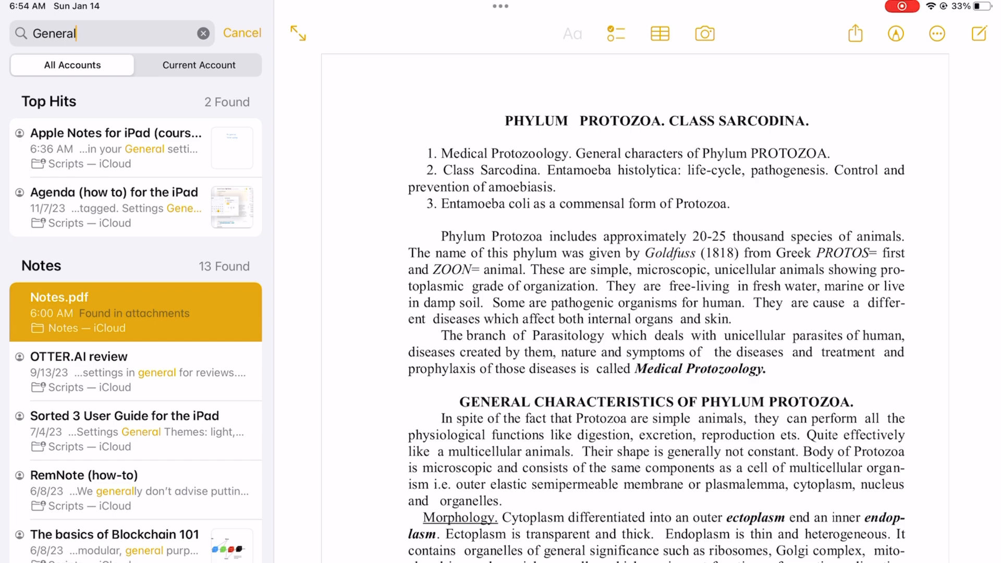
Step: Filter the search to shared notes mentioning 'General' and view the top shared note
click(203, 34)
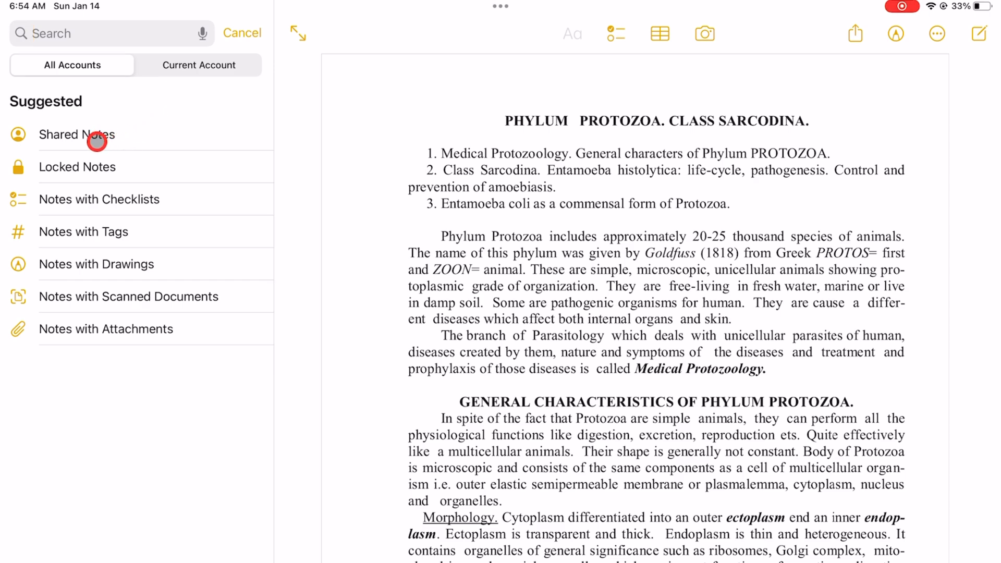
click(77, 134)
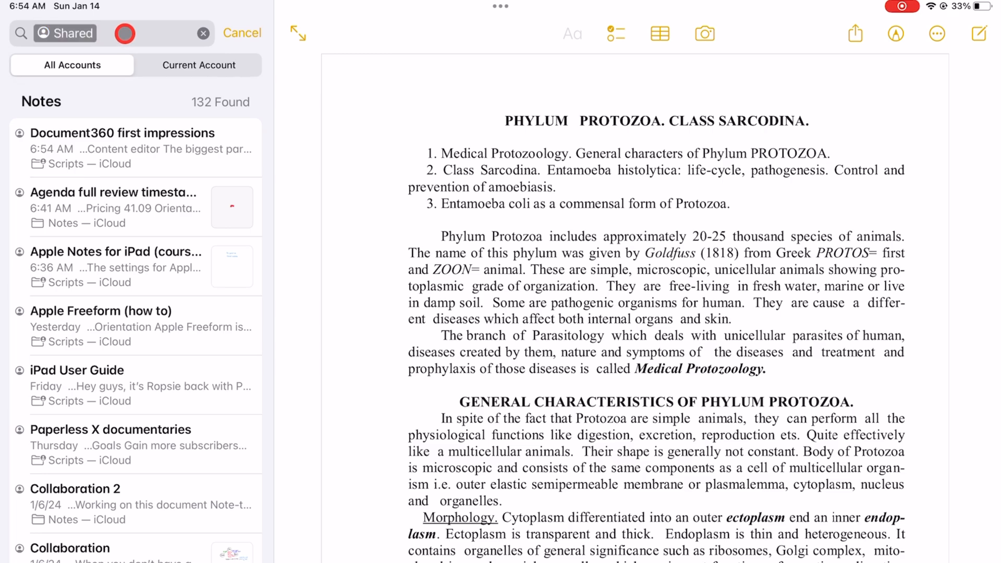
text(General)
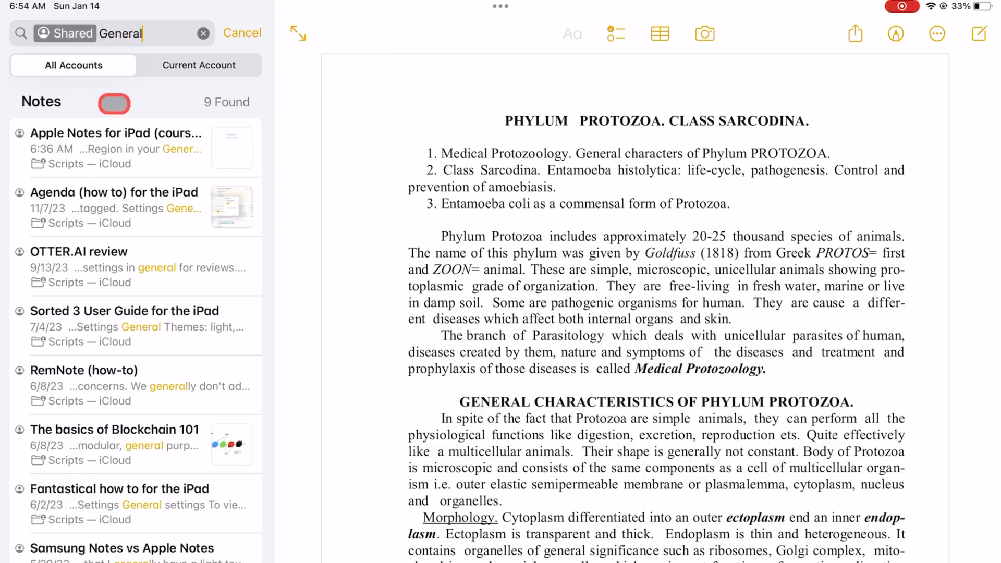
click(115, 148)
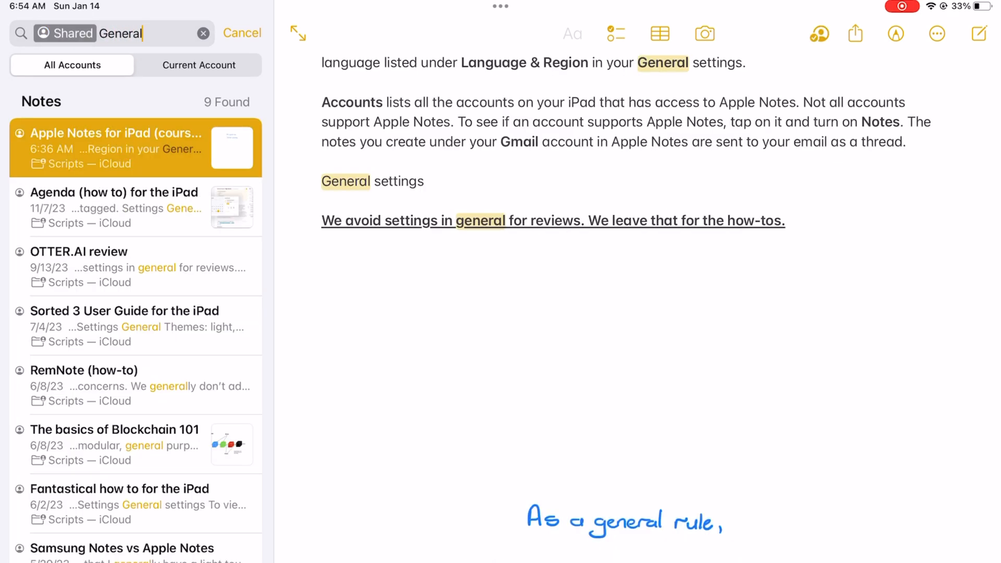
click(243, 32)
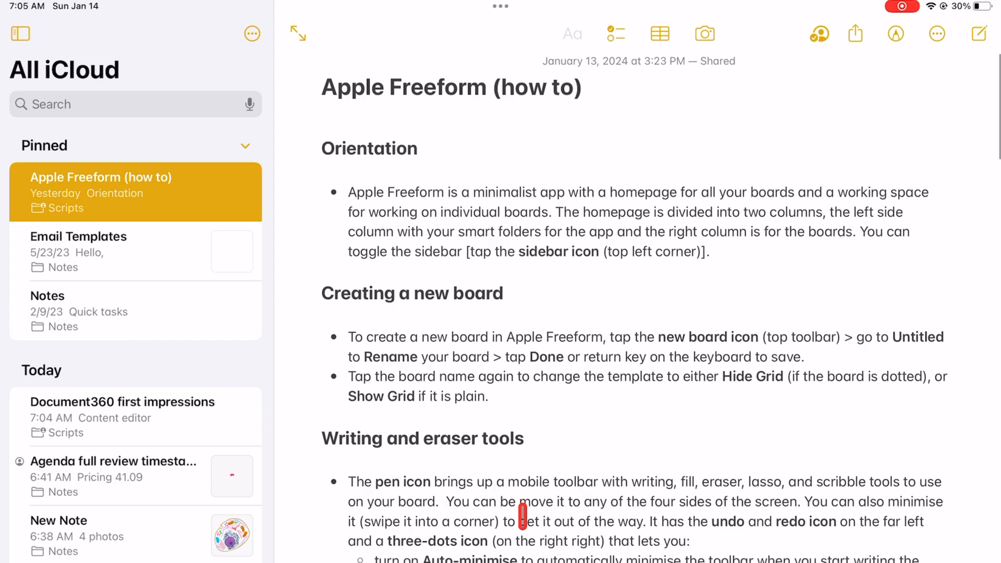
Step: Choose Find in Note from the note's more (…) menu
click(937, 34)
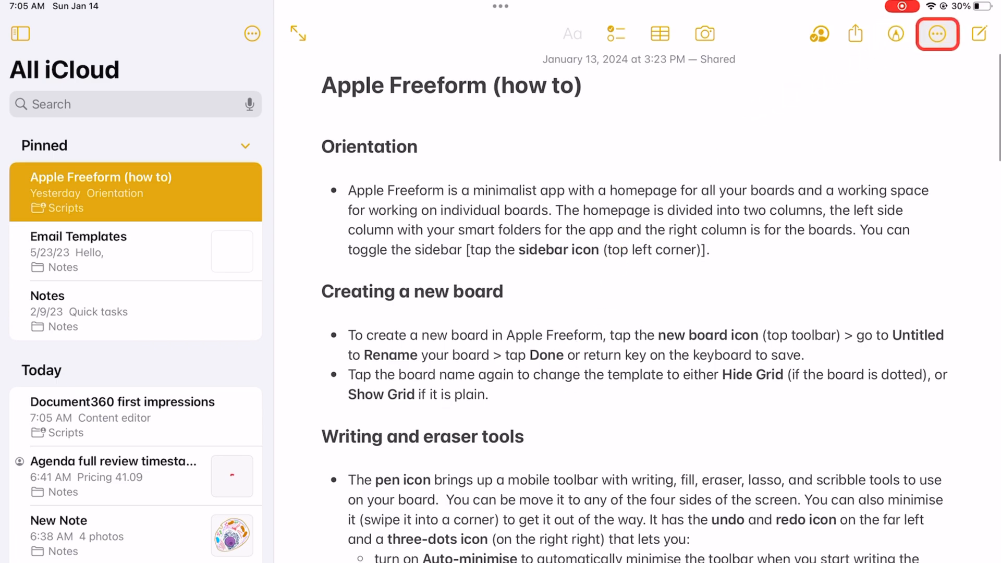
click(936, 34)
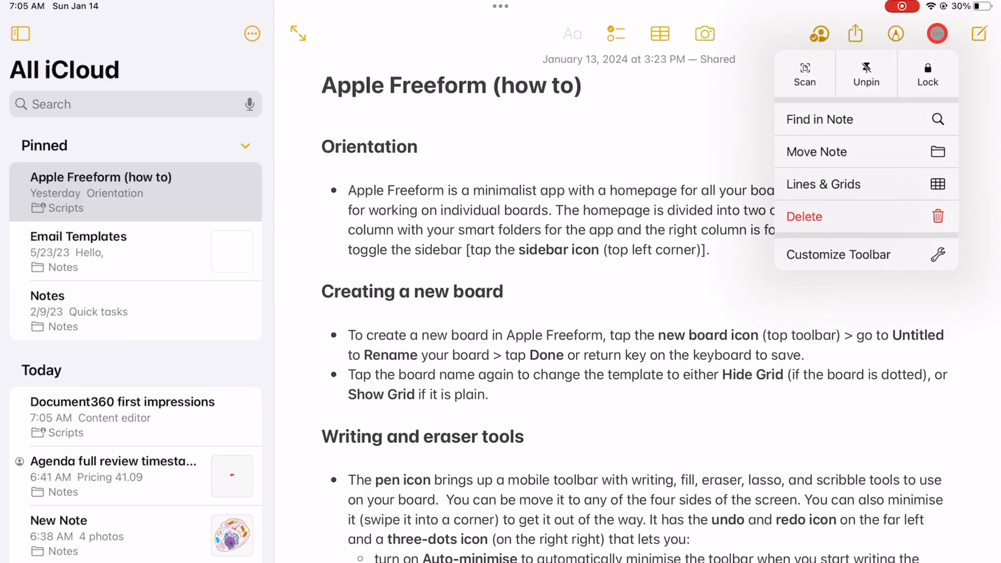
mouse_move(912, 127)
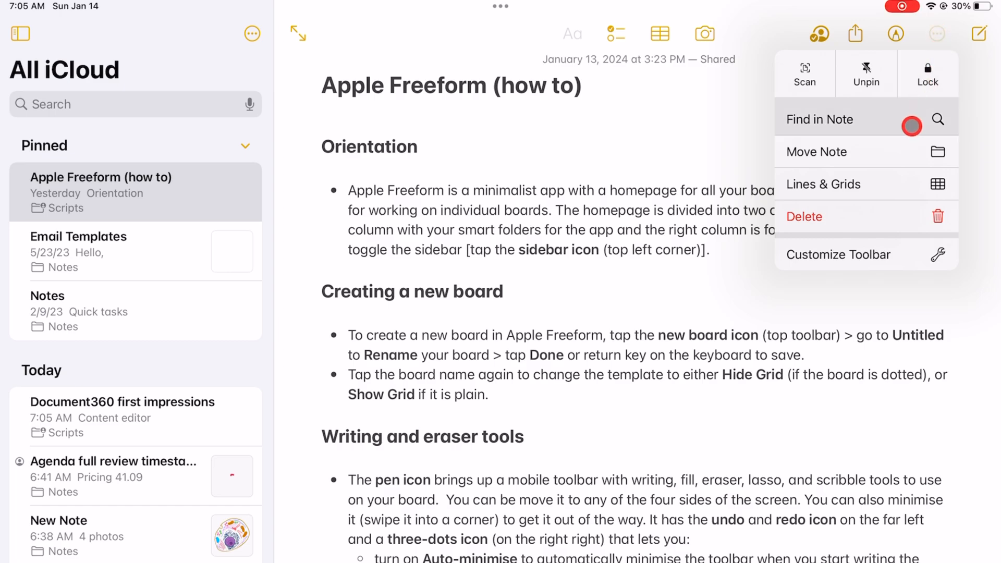
click(820, 119)
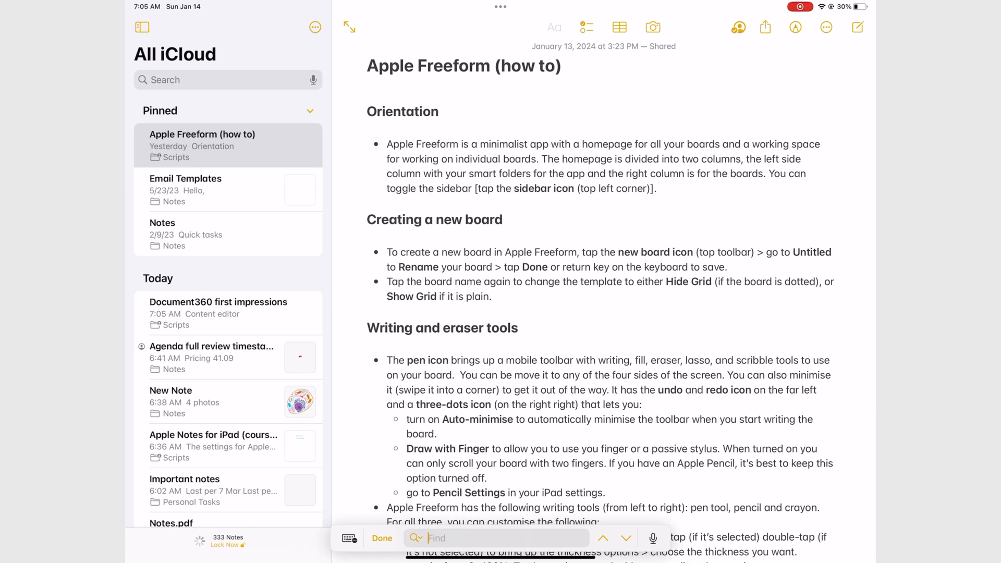
Step: Find 'Share' in the note and step through its 7 matches, ending on match 5
text(Share)
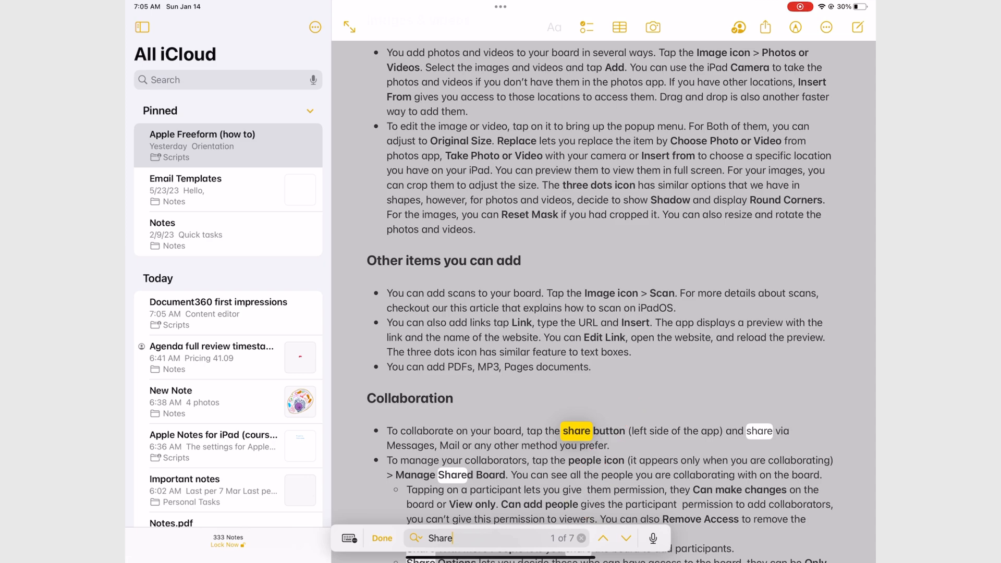
click(603, 538)
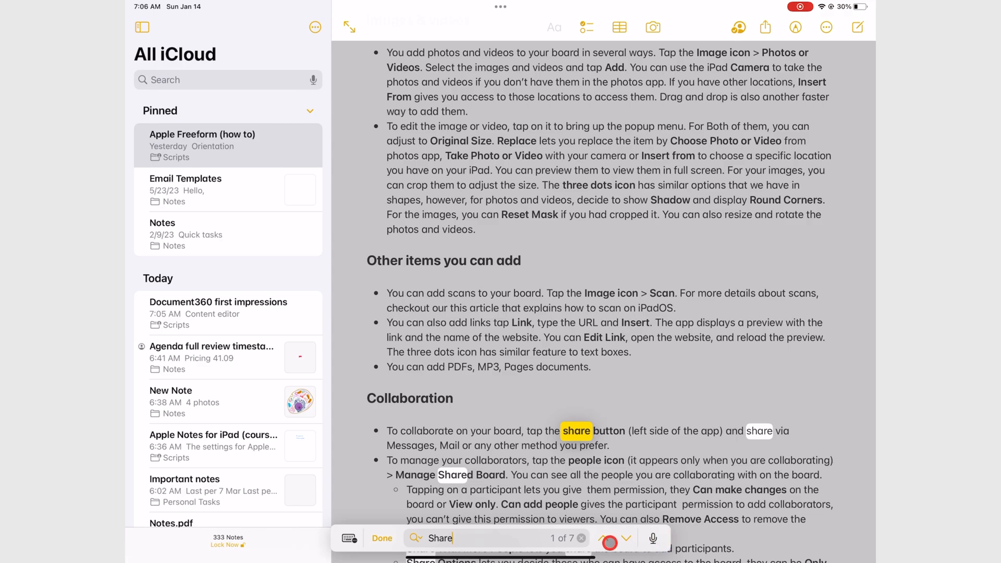
click(602, 538)
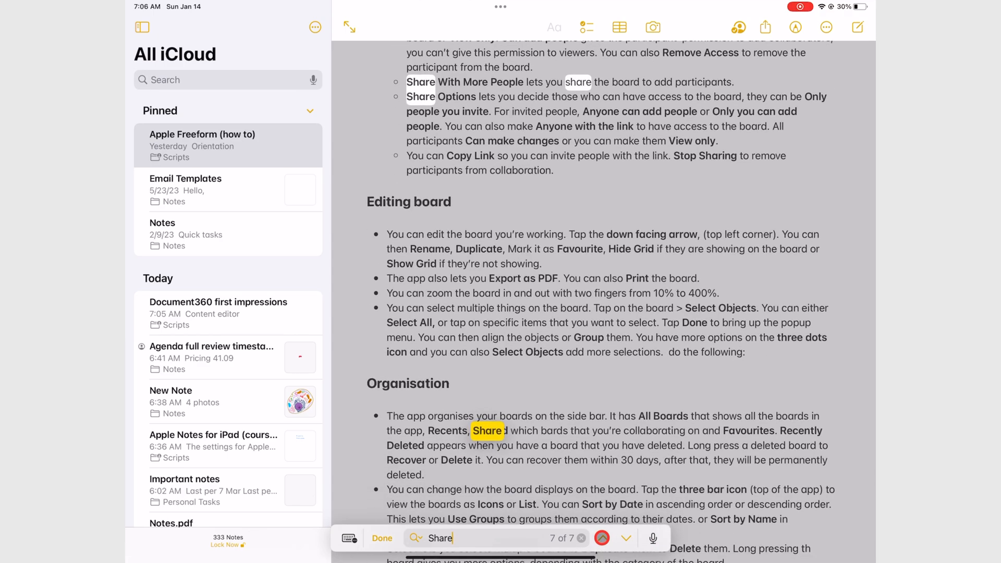
click(626, 538)
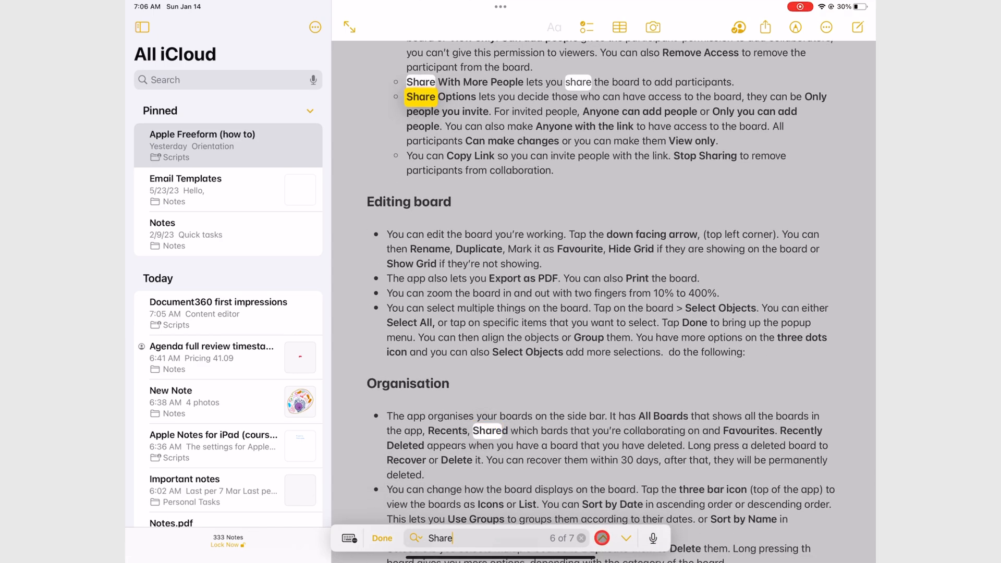
click(626, 538)
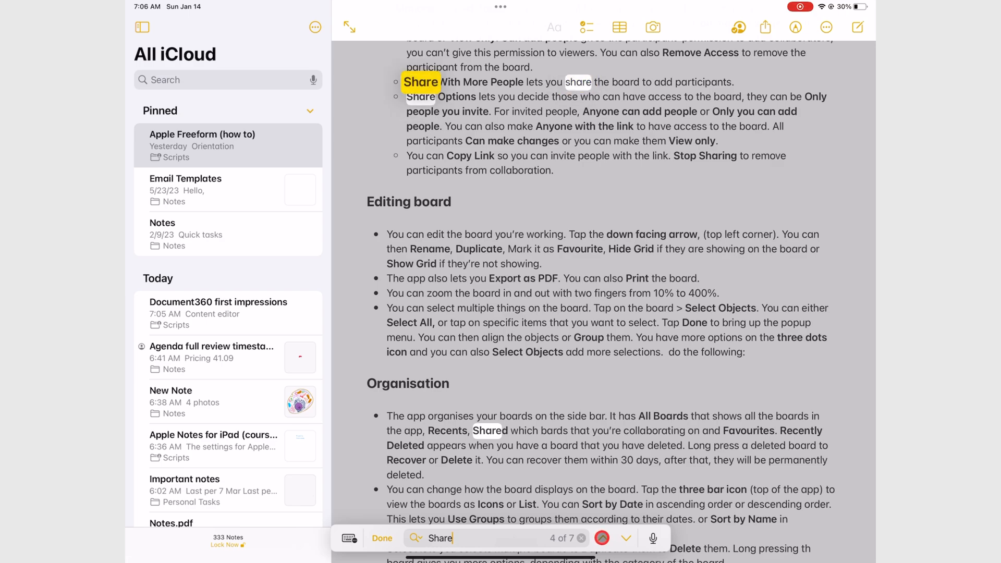
click(600, 538)
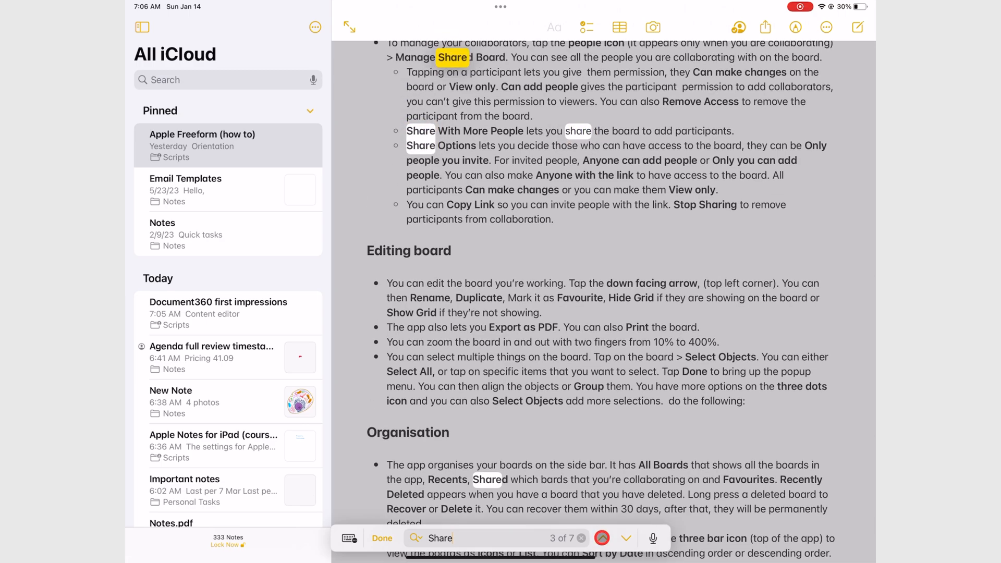
click(601, 538)
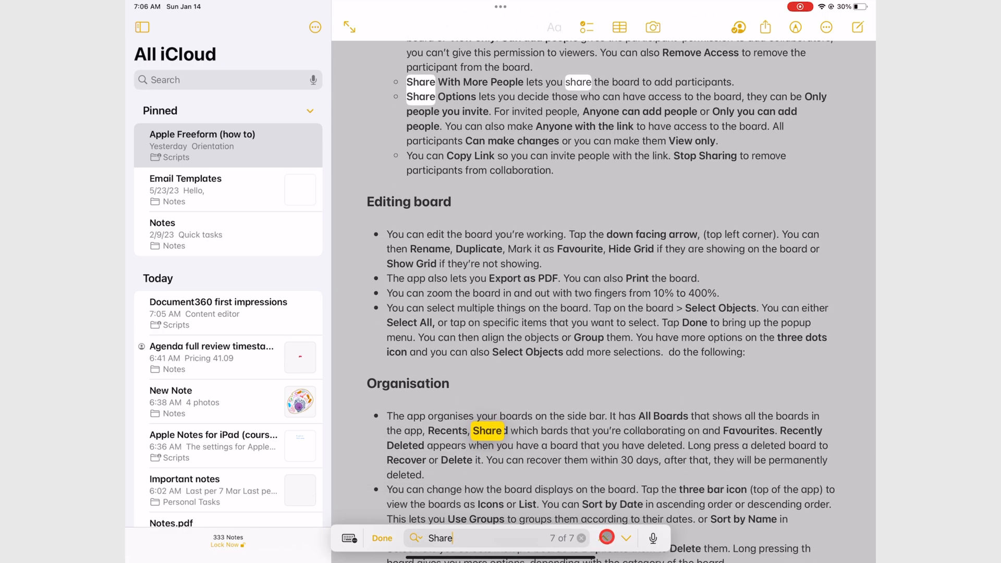
click(605, 538)
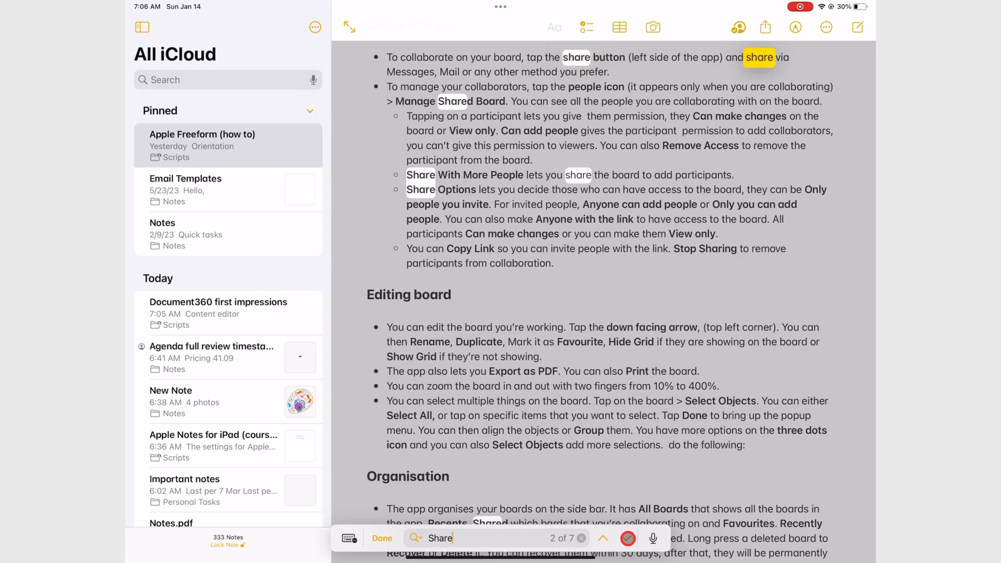
click(604, 538)
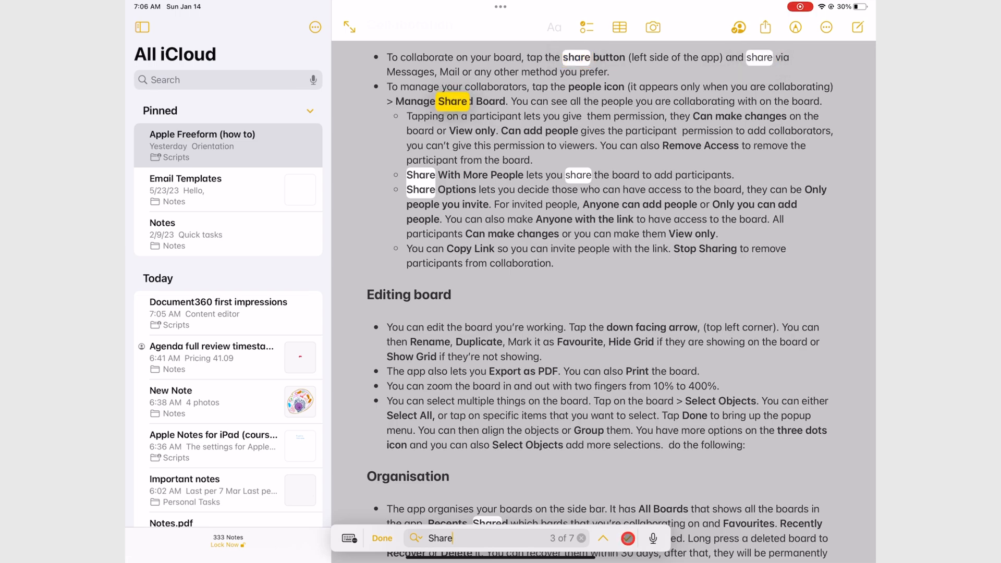
click(603, 538)
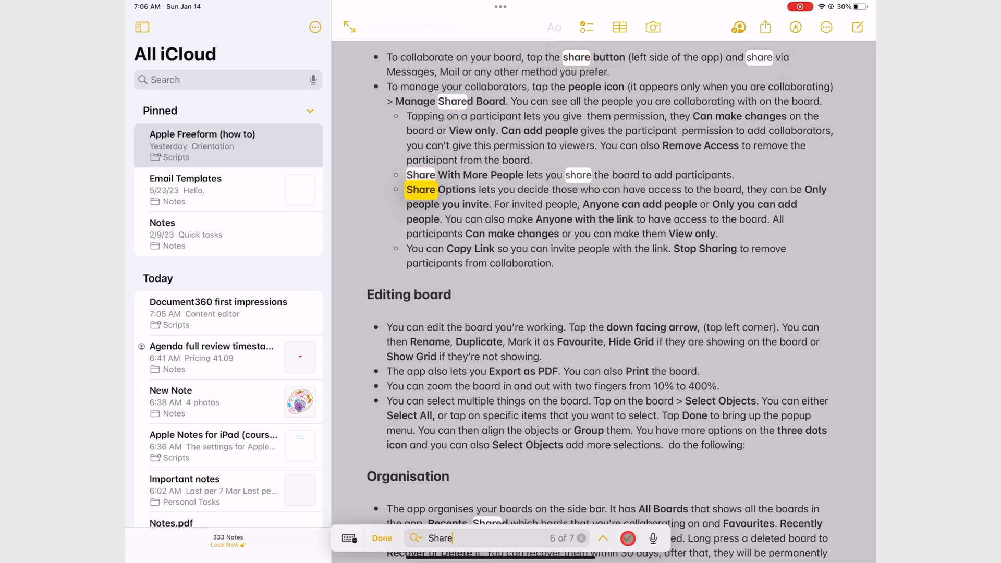
click(603, 539)
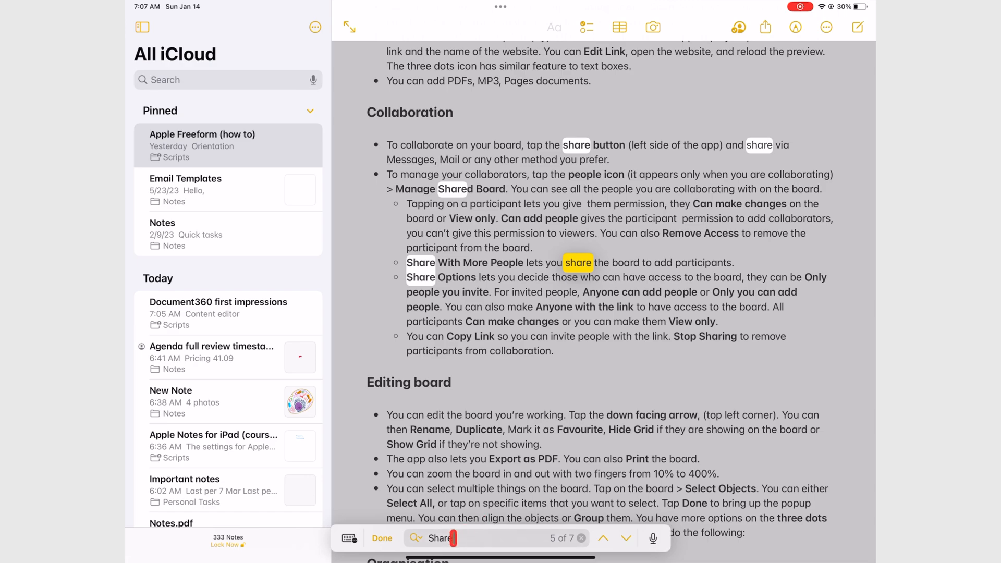
Step: Enable Whole Words and Match Case, narrowing 'Share' to Share With and Share Options
click(415, 538)
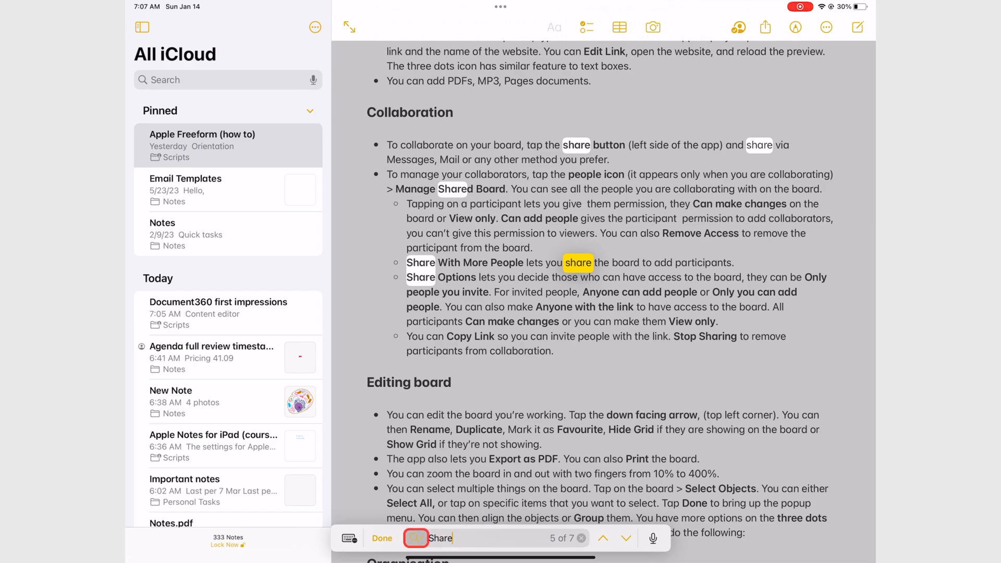
click(416, 538)
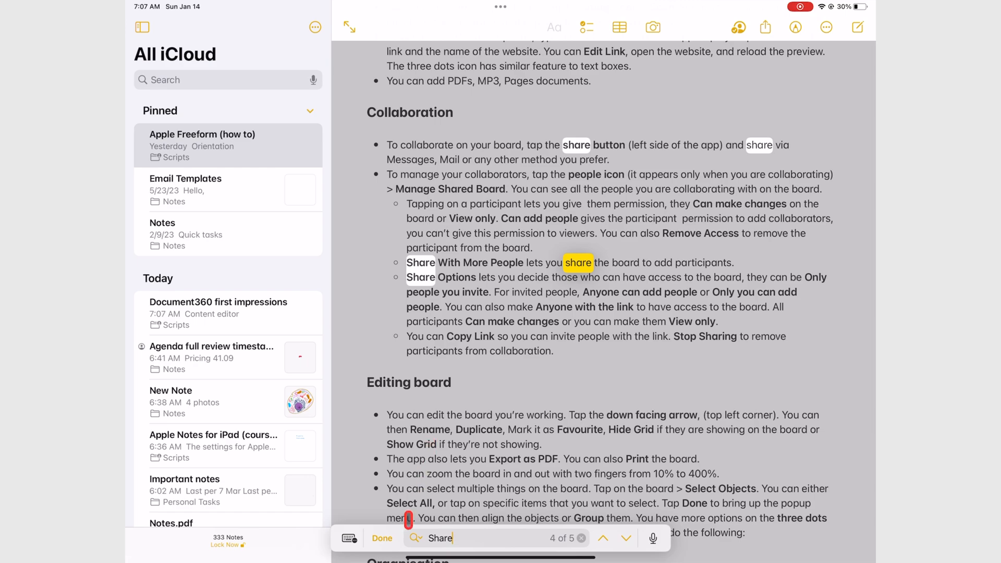
click(416, 539)
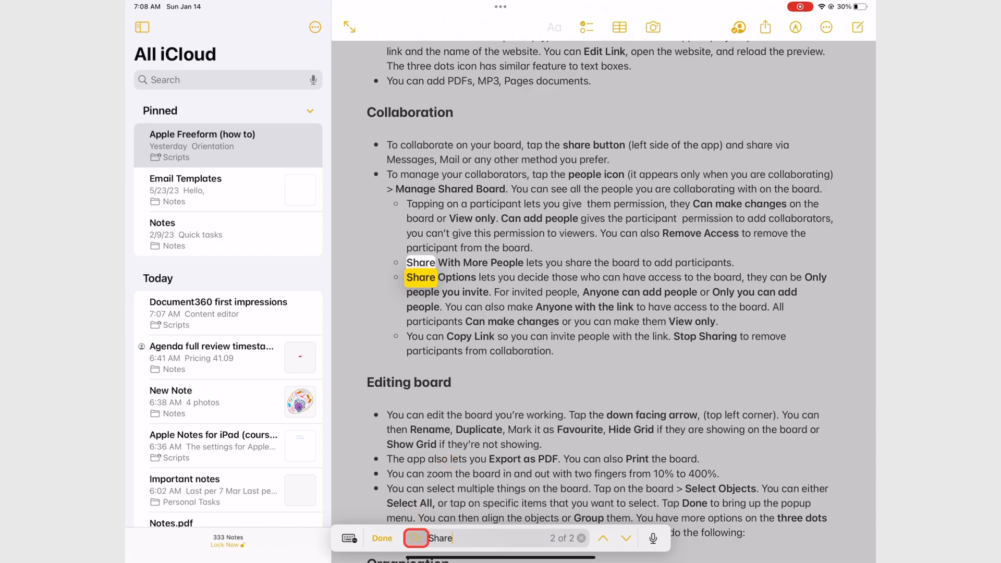
Step: Replace both Share matches with 'Sharing', then Replace All 'Sharing' with 'Share'
click(416, 538)
text(S)
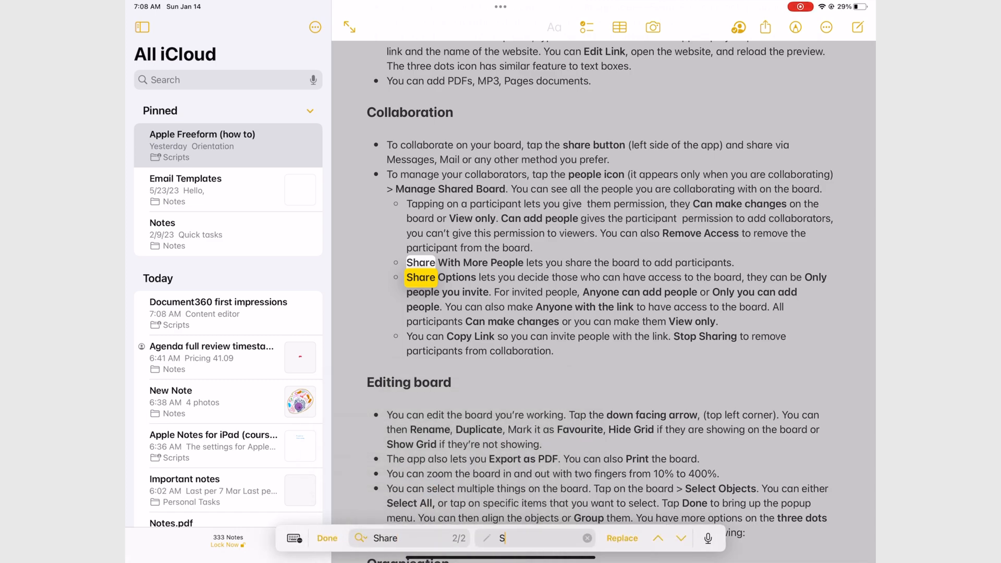
text(haring)
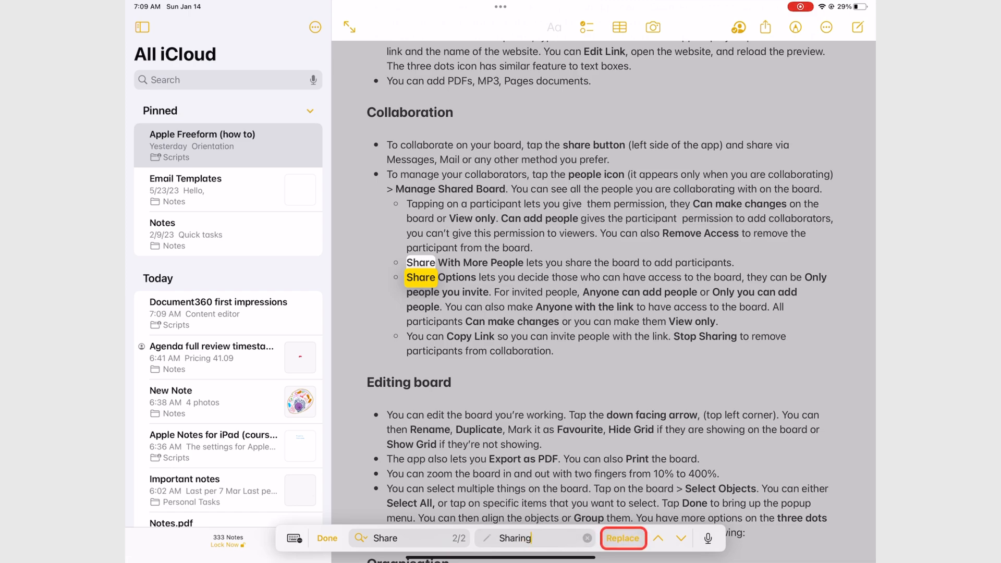
click(623, 538)
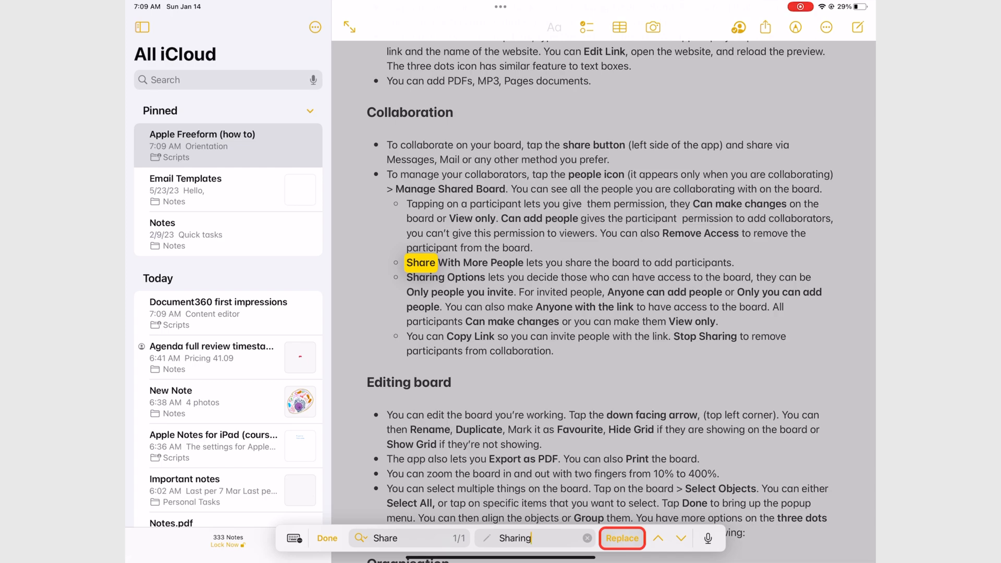
click(621, 538)
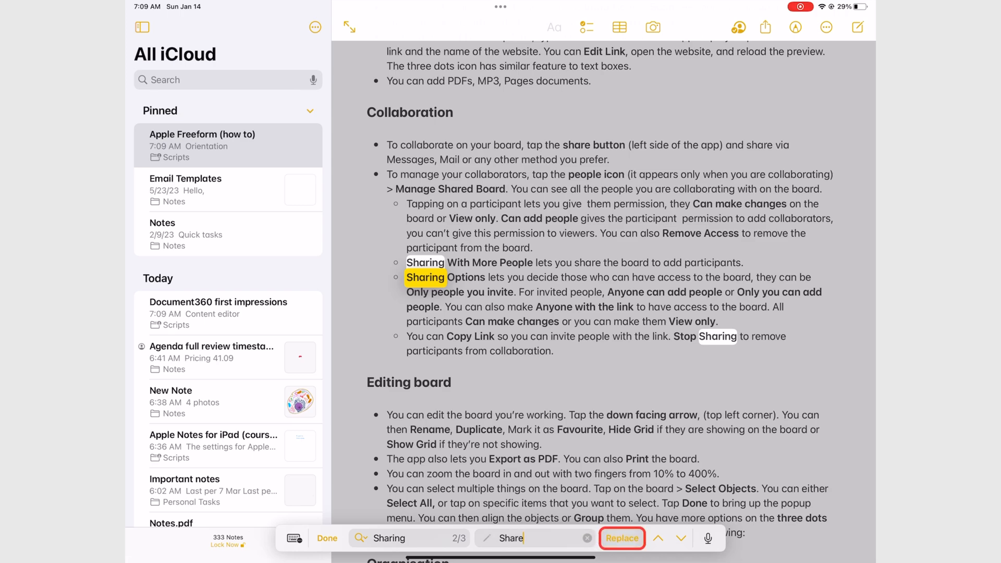
click(621, 538)
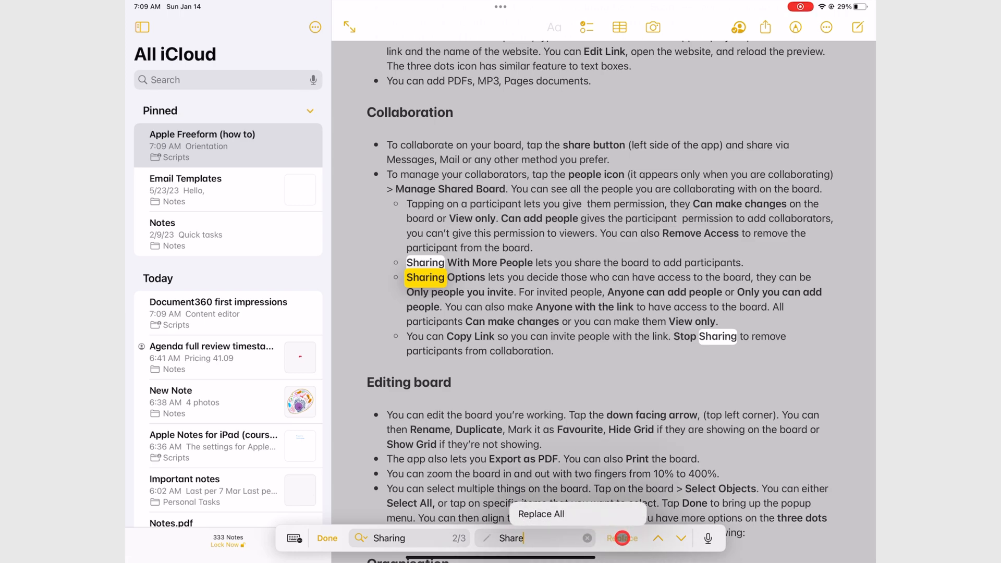
click(541, 514)
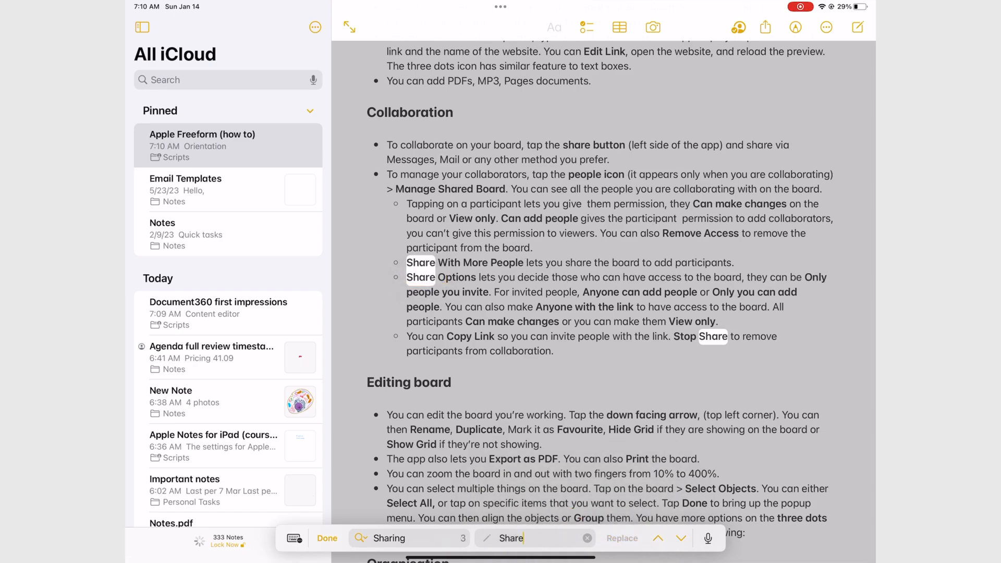
Step: Return to plain Find, dismiss the search bar, and scroll the unhighlighted note
click(360, 537)
text(e)
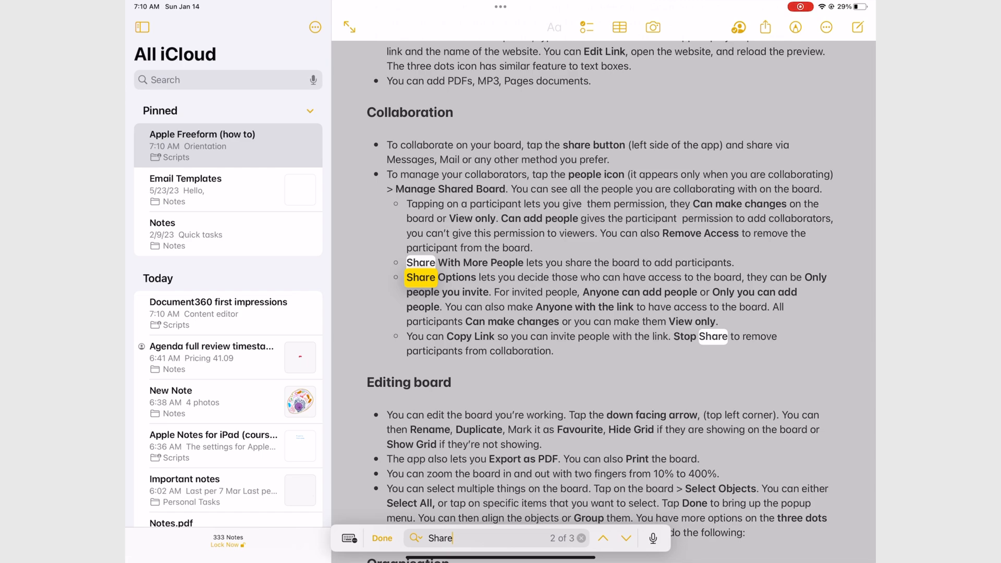
click(382, 539)
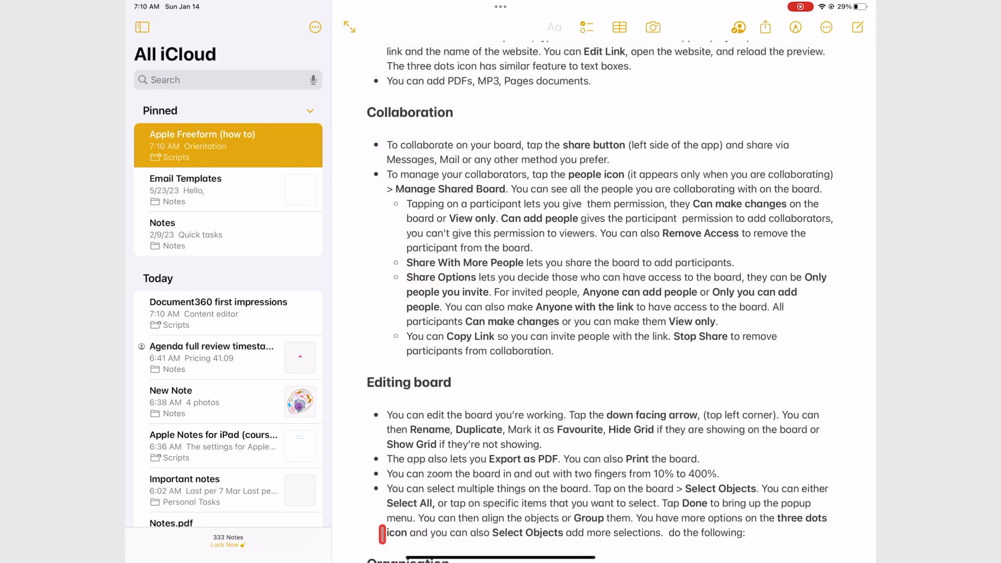
scroll(up, 3)
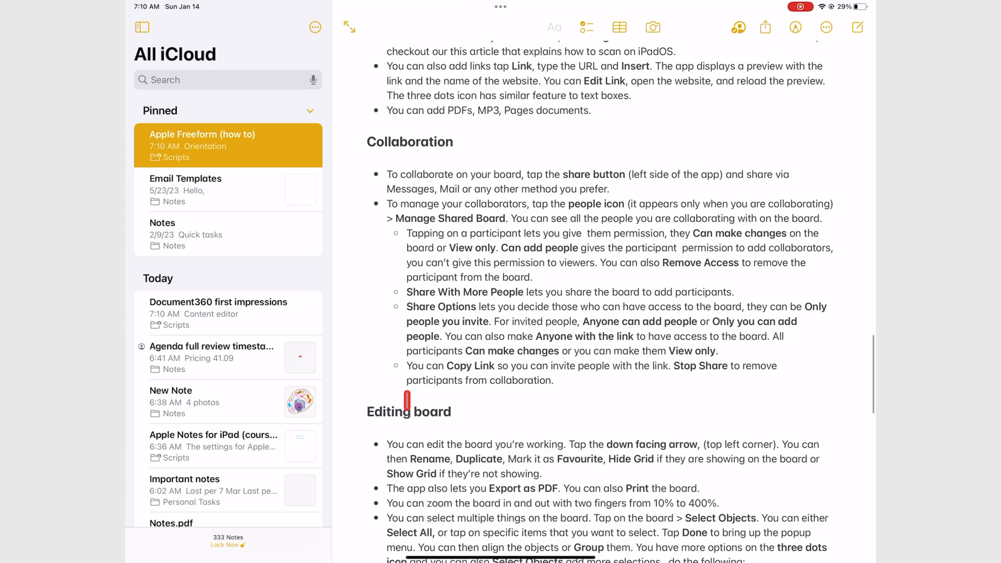
scroll(up, 3)
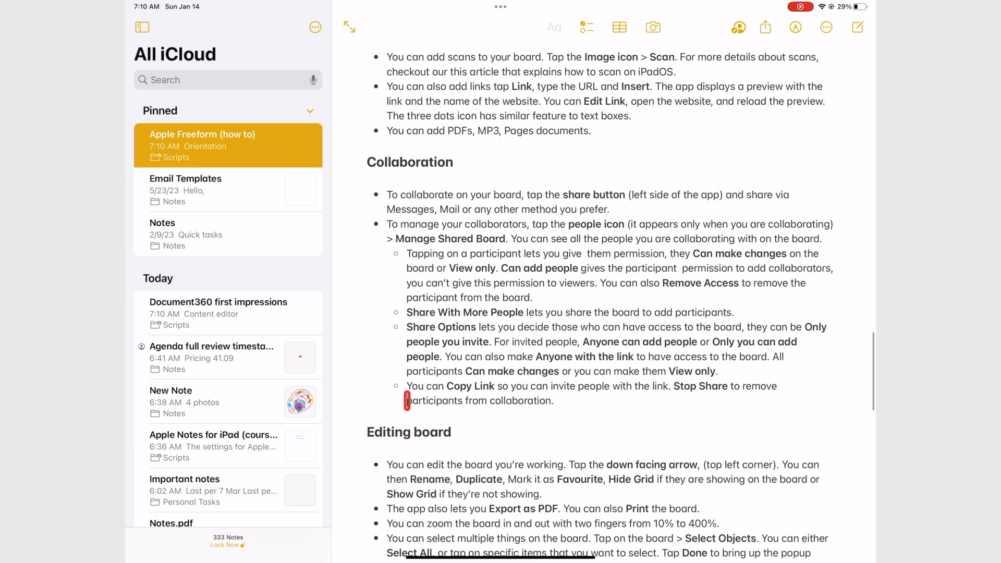